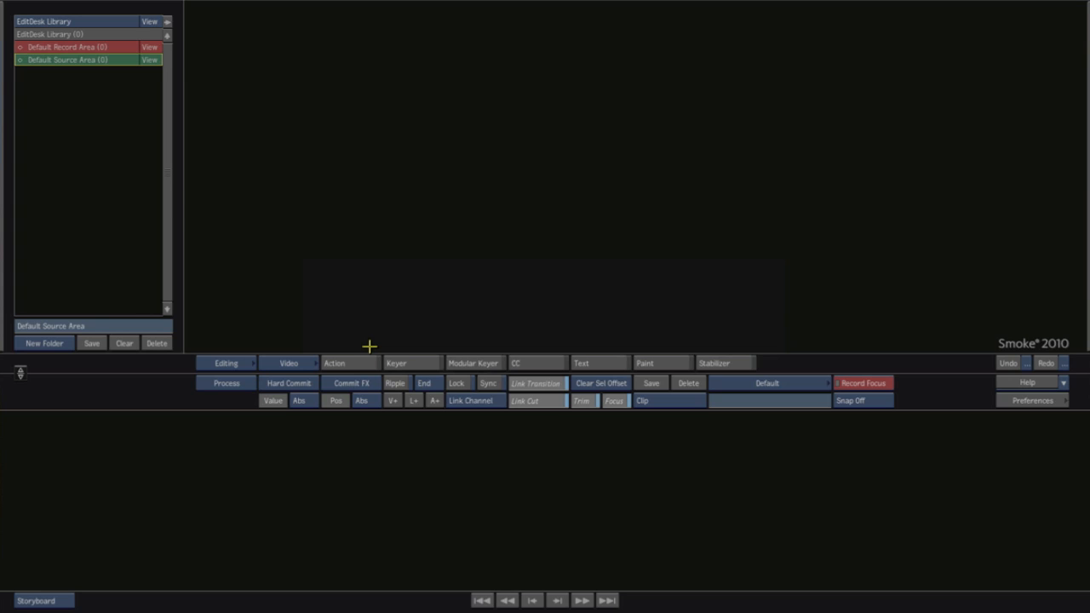
mouse_move(415, 320)
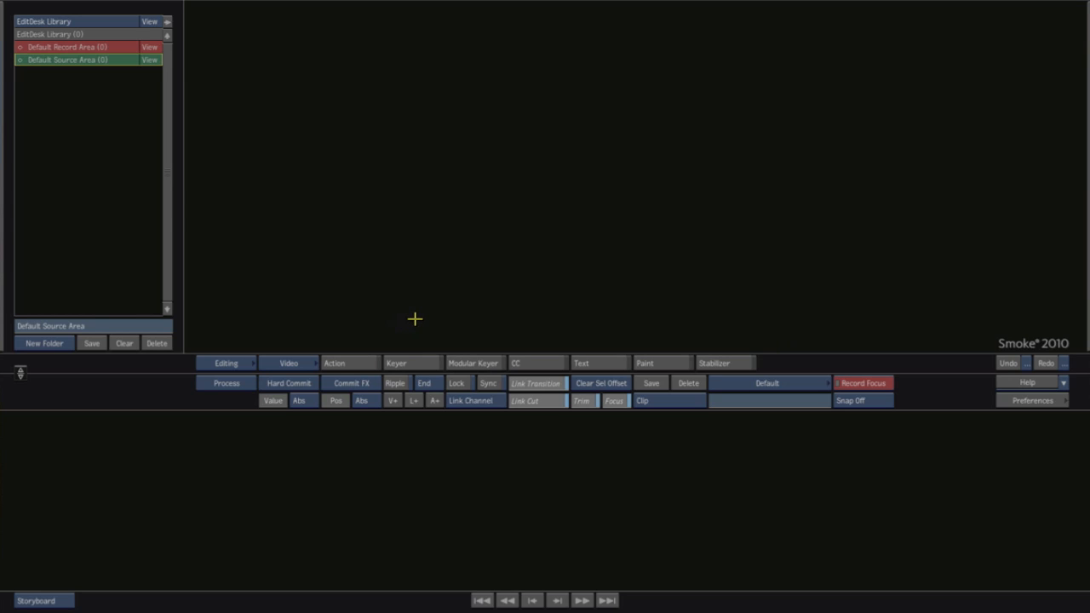
mouse_move(412, 320)
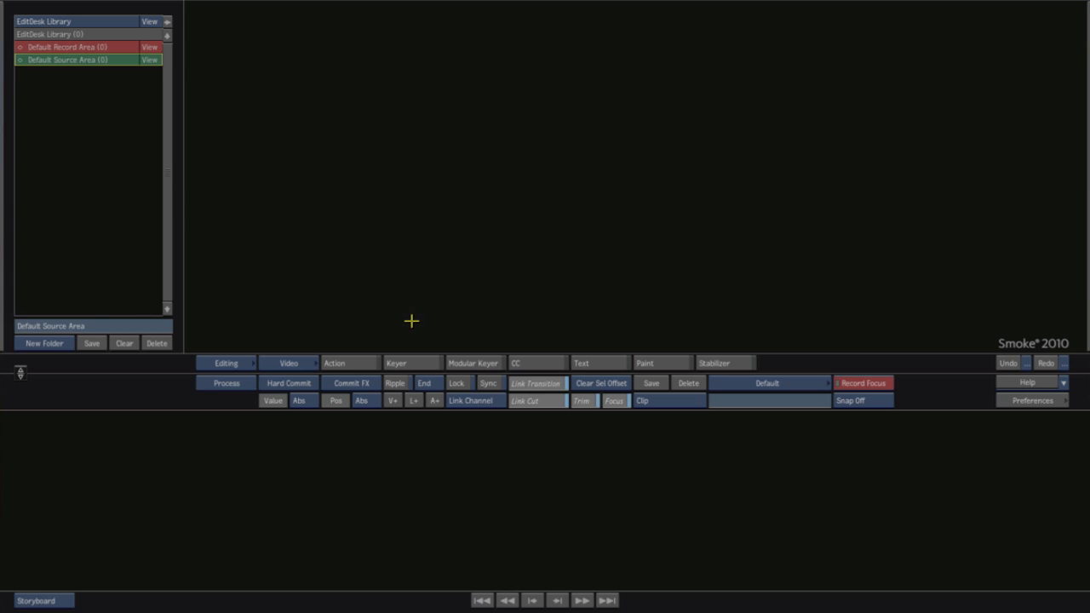
mouse_move(368, 318)
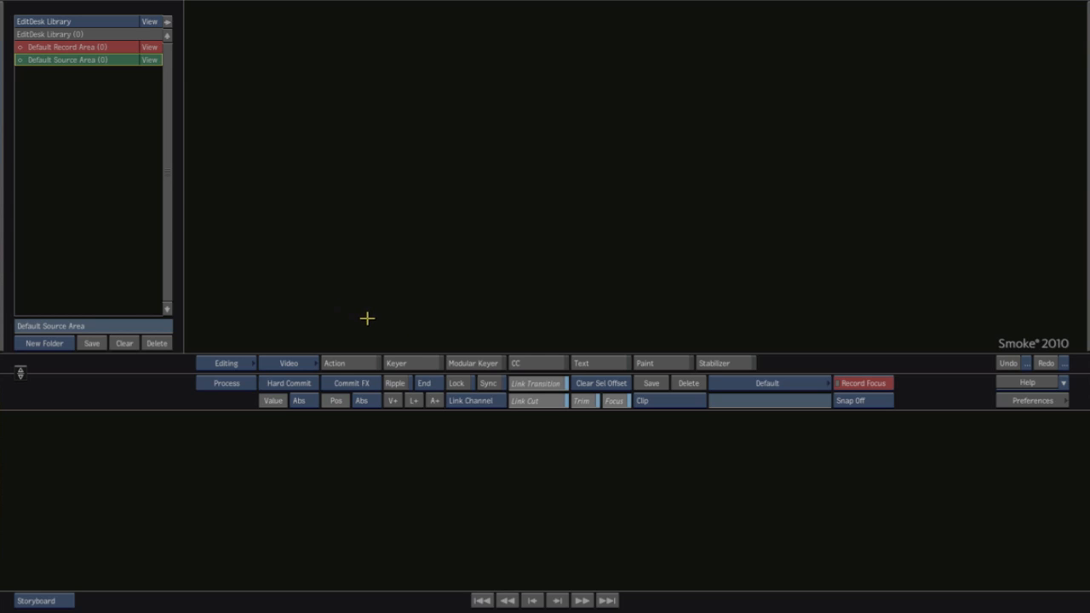
mouse_move(1037, 410)
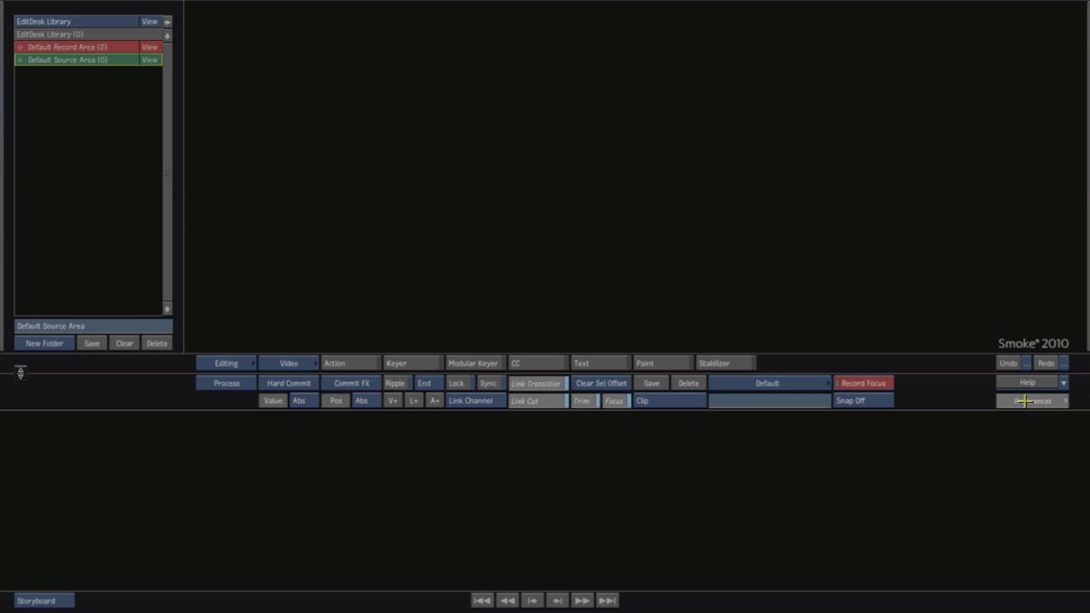
Start a new Action composite with input None and 720 x 486 NTSC resolution
click(1032, 400)
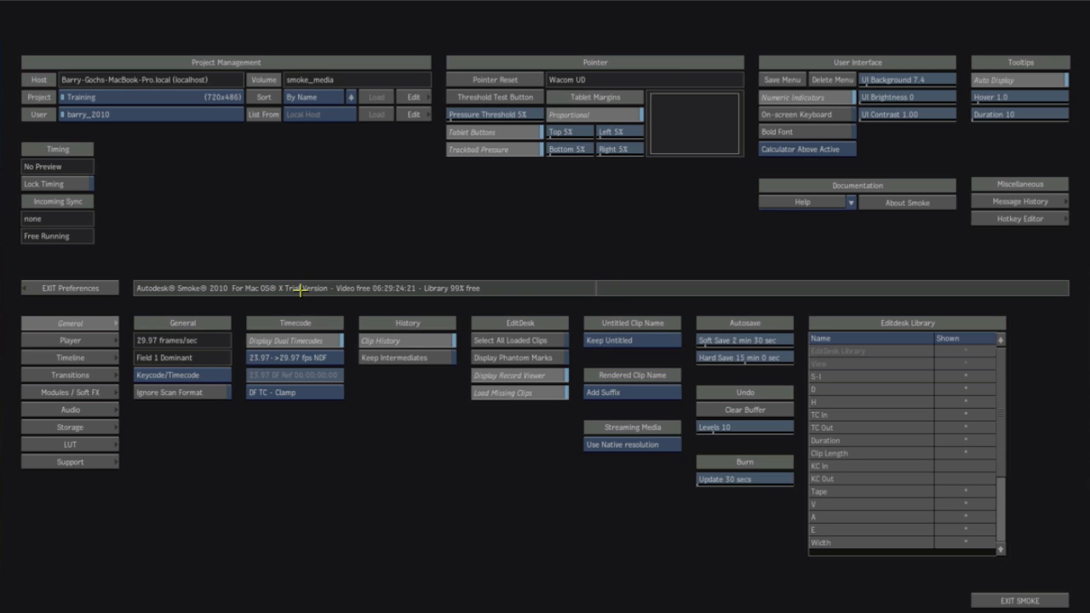
mouse_move(132, 293)
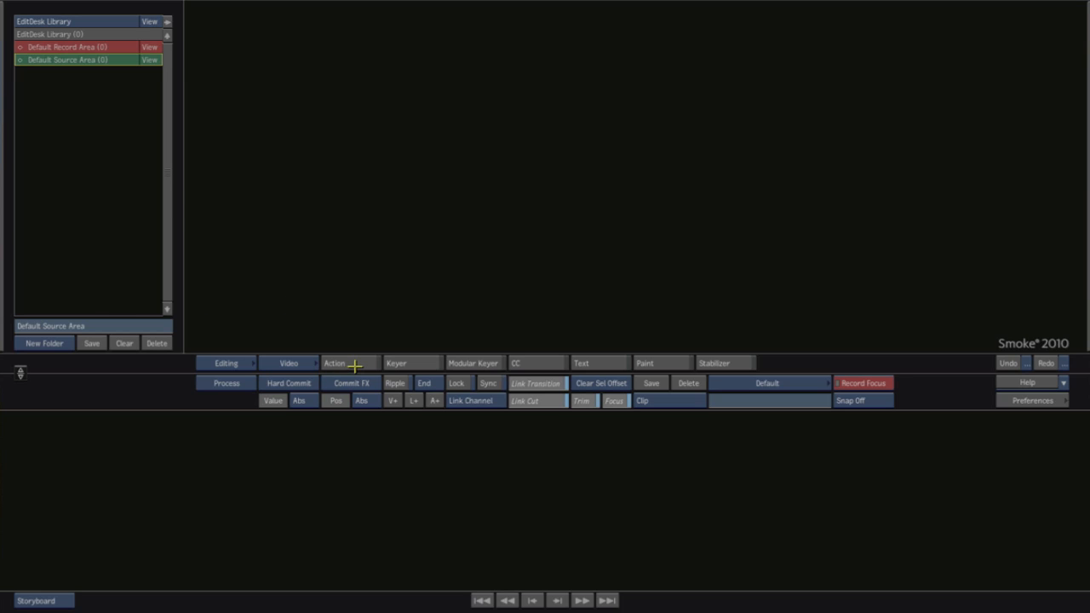
click(334, 363)
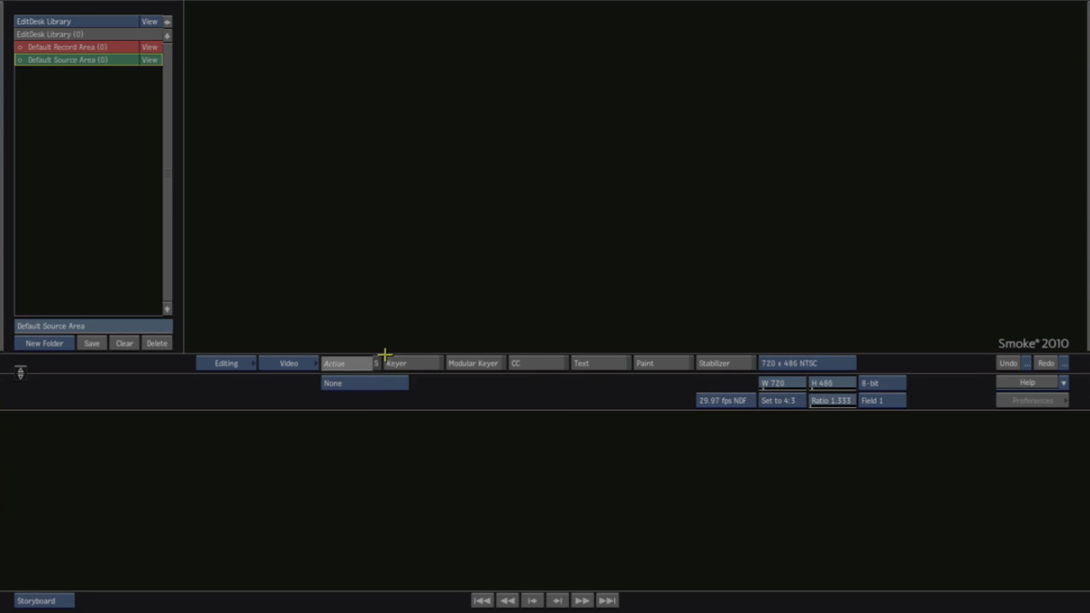
mouse_move(824, 363)
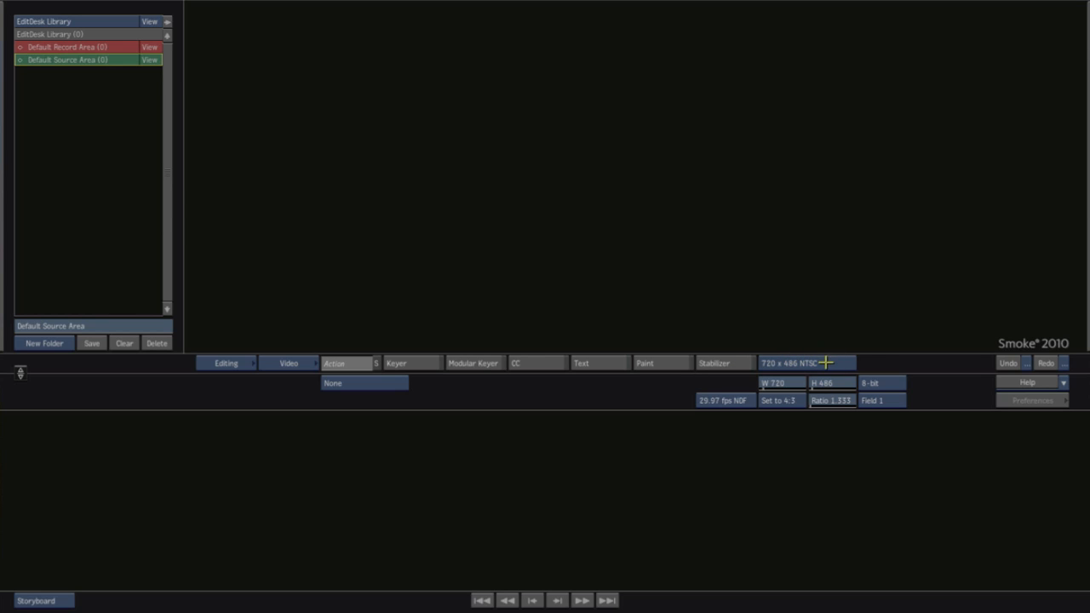
click(804, 363)
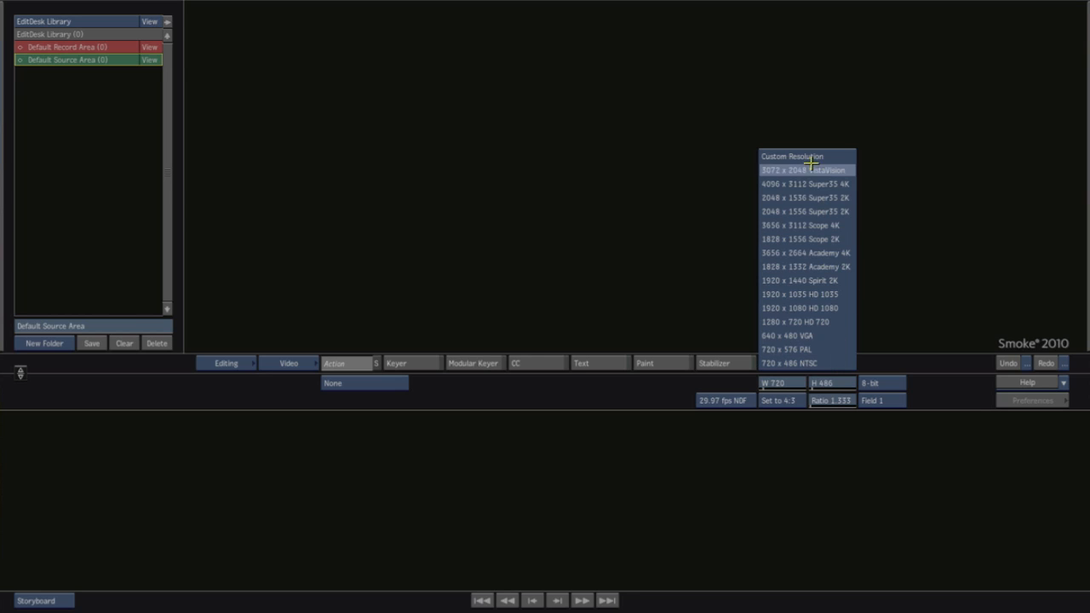
mouse_move(807, 157)
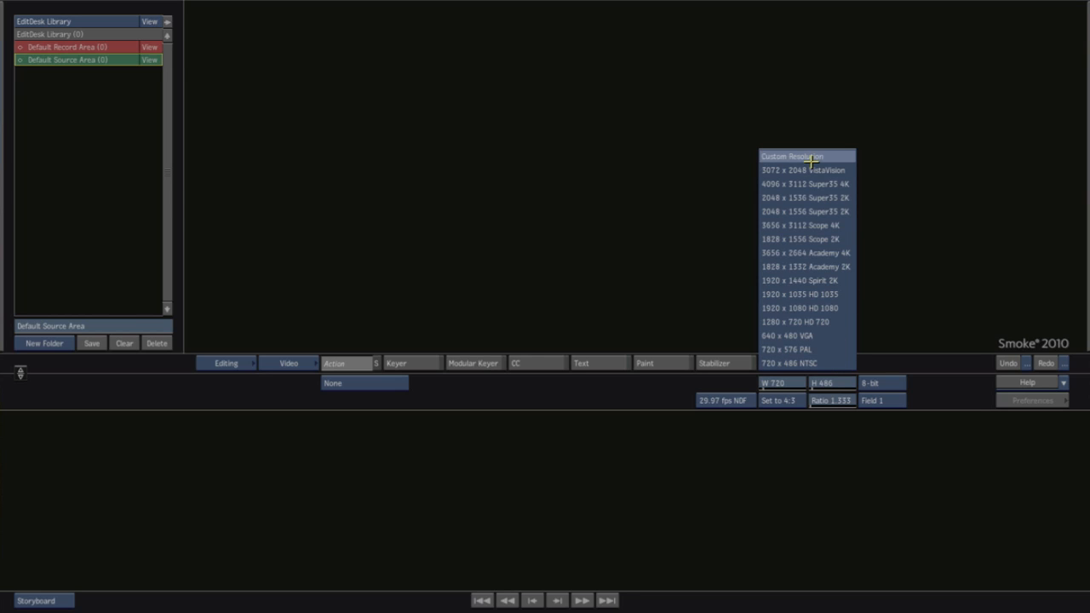
mouse_move(807, 293)
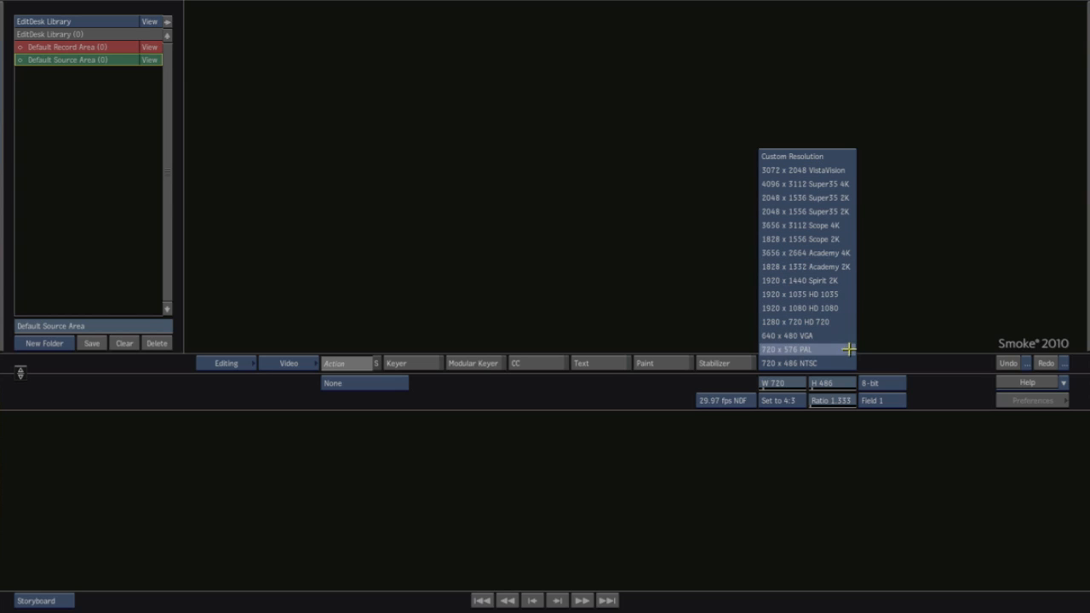
click(783, 362)
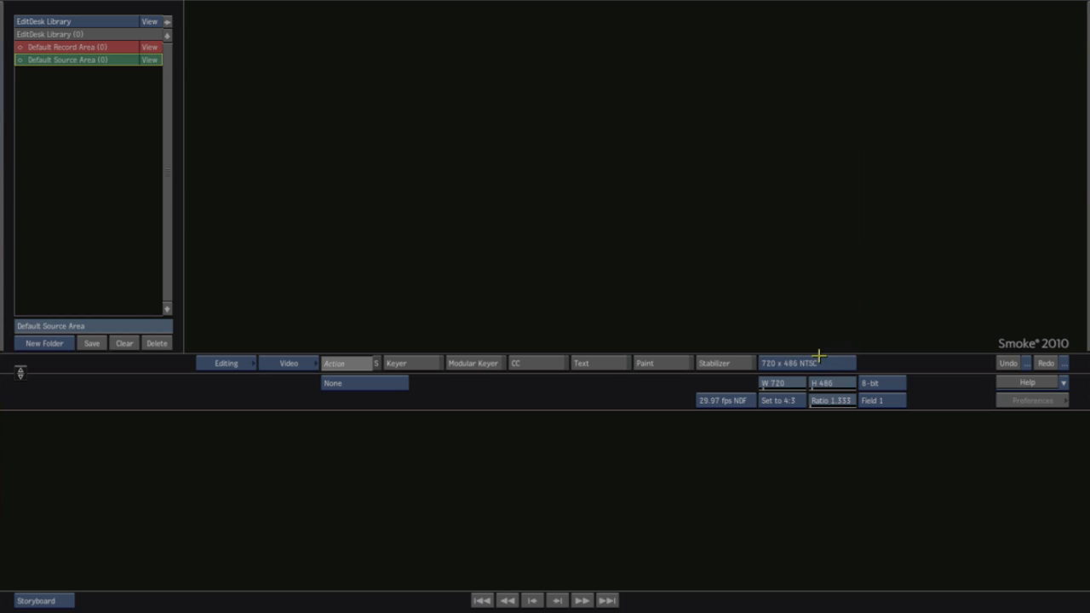
mouse_move(422, 313)
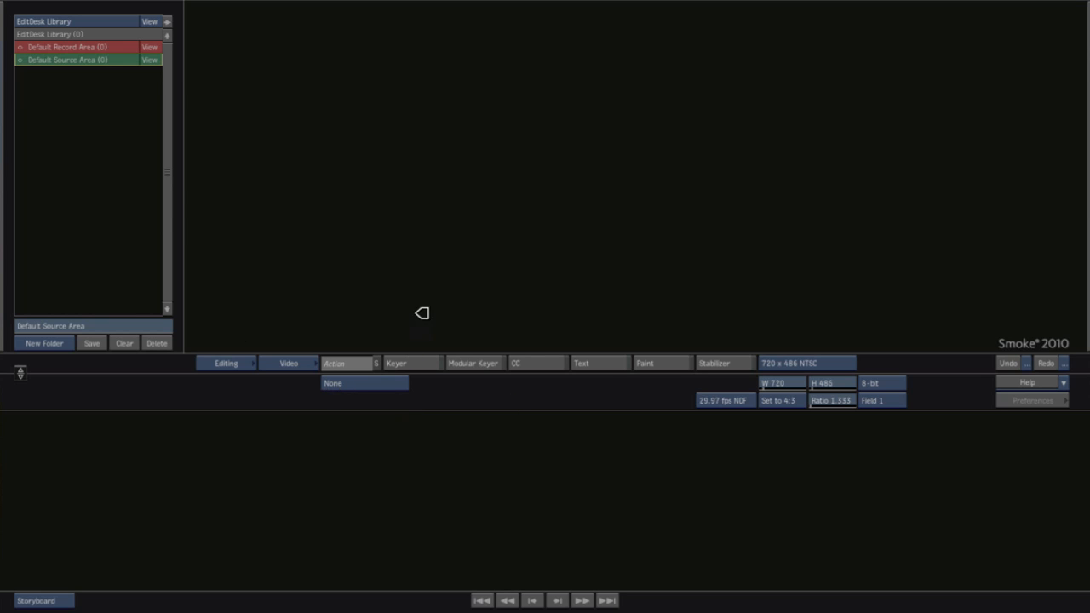
mouse_move(529, 212)
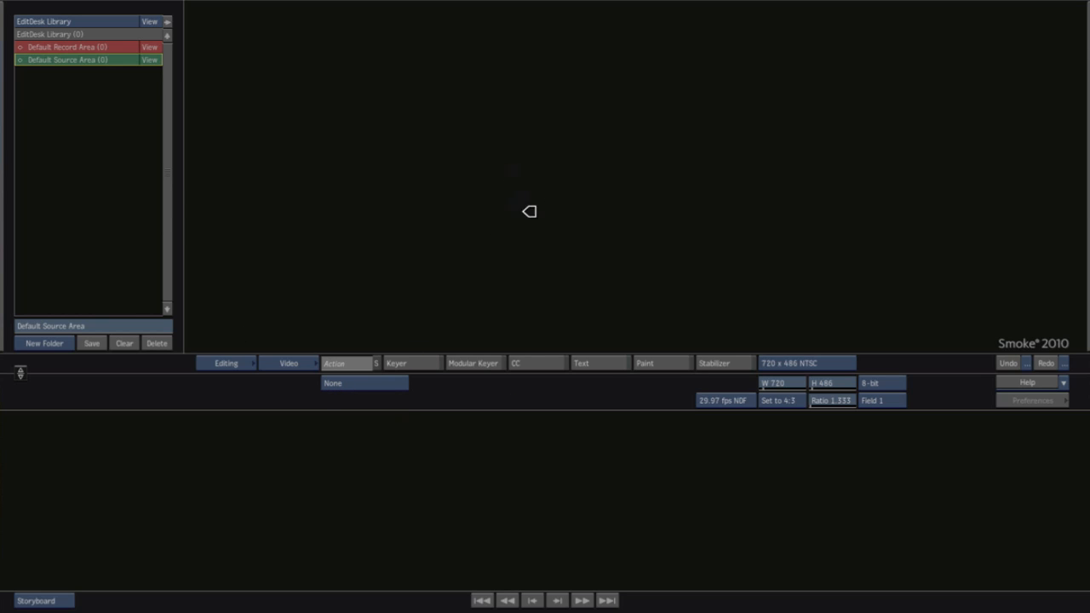
mouse_move(433, 170)
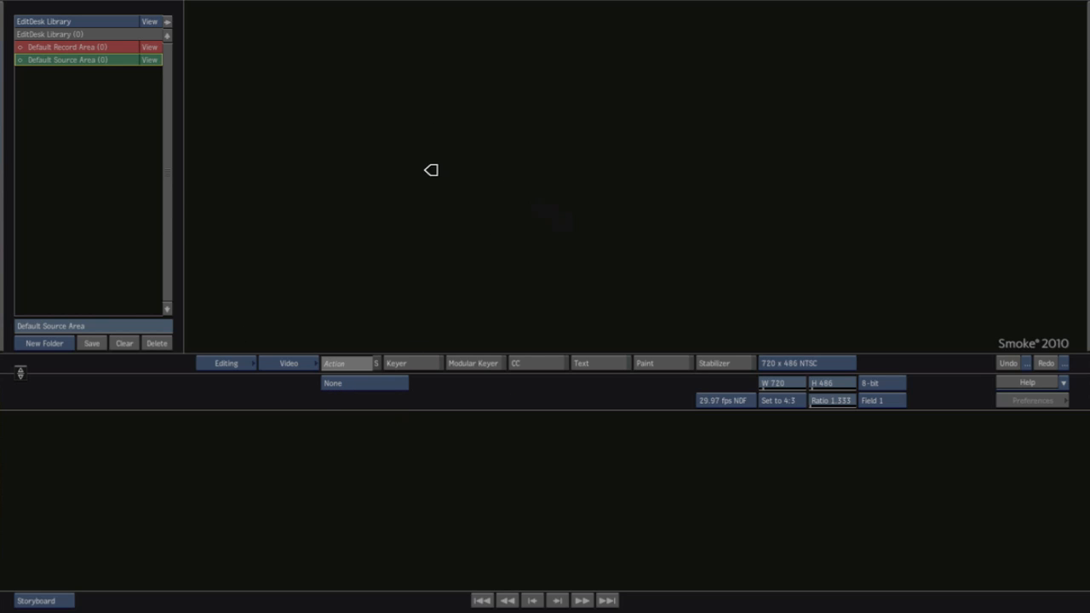
mouse_move(371, 187)
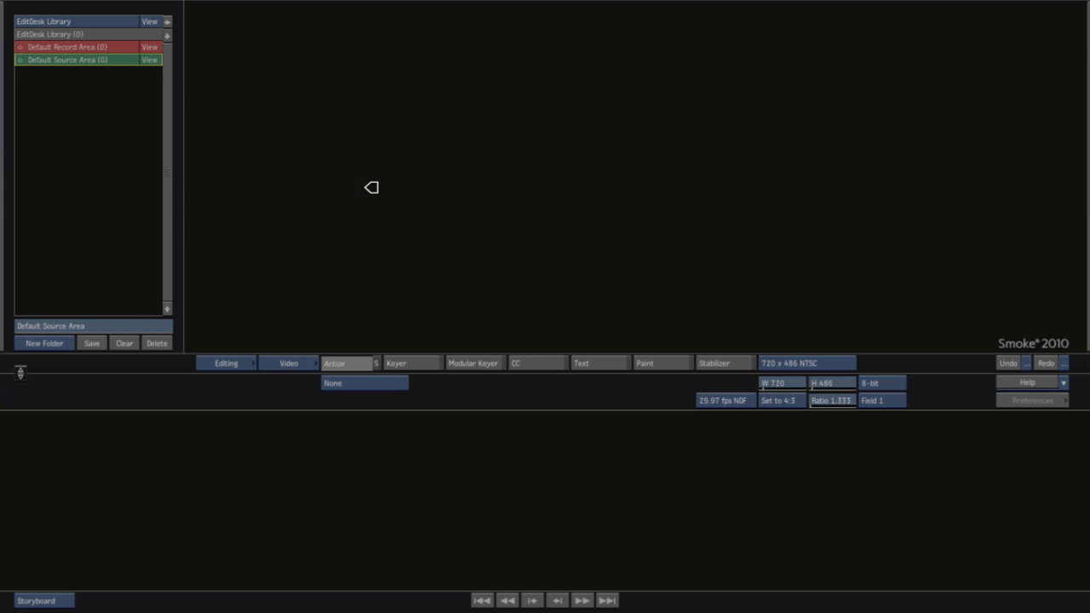
mouse_move(426, 281)
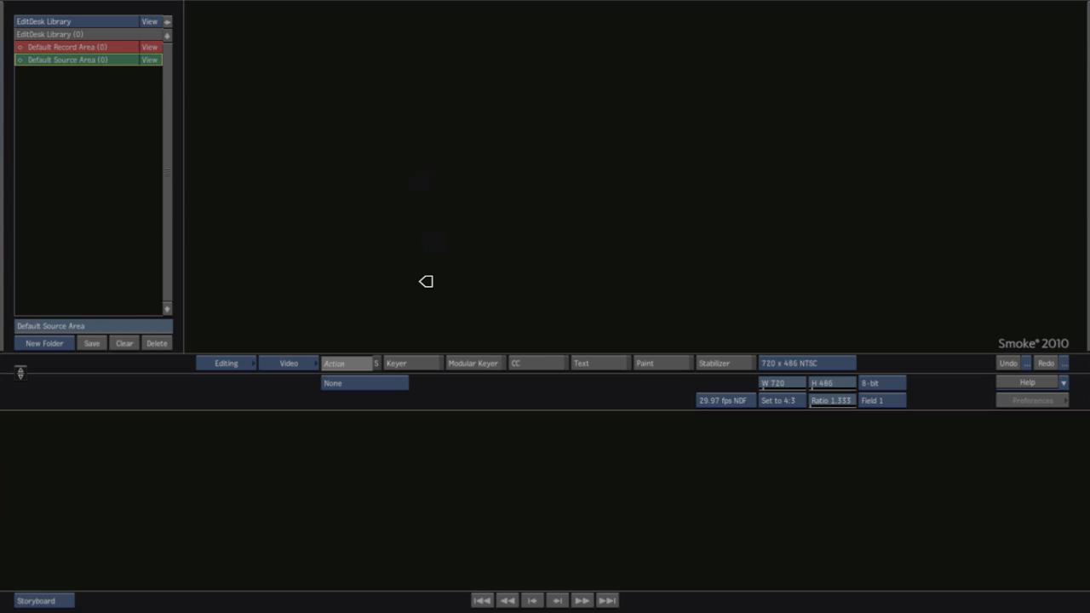
mouse_move(521, 245)
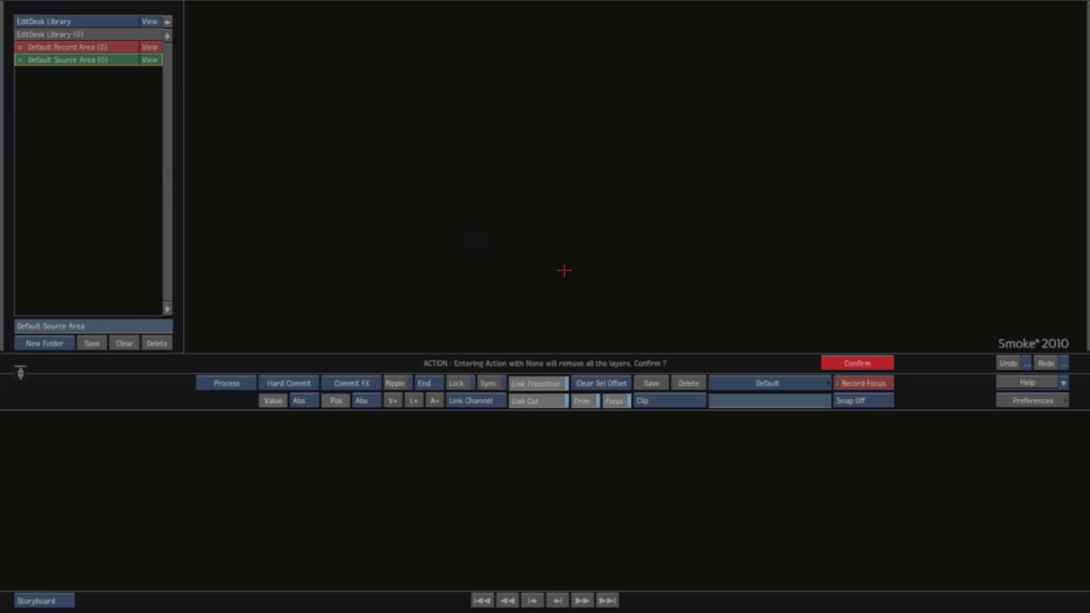
mouse_move(519, 371)
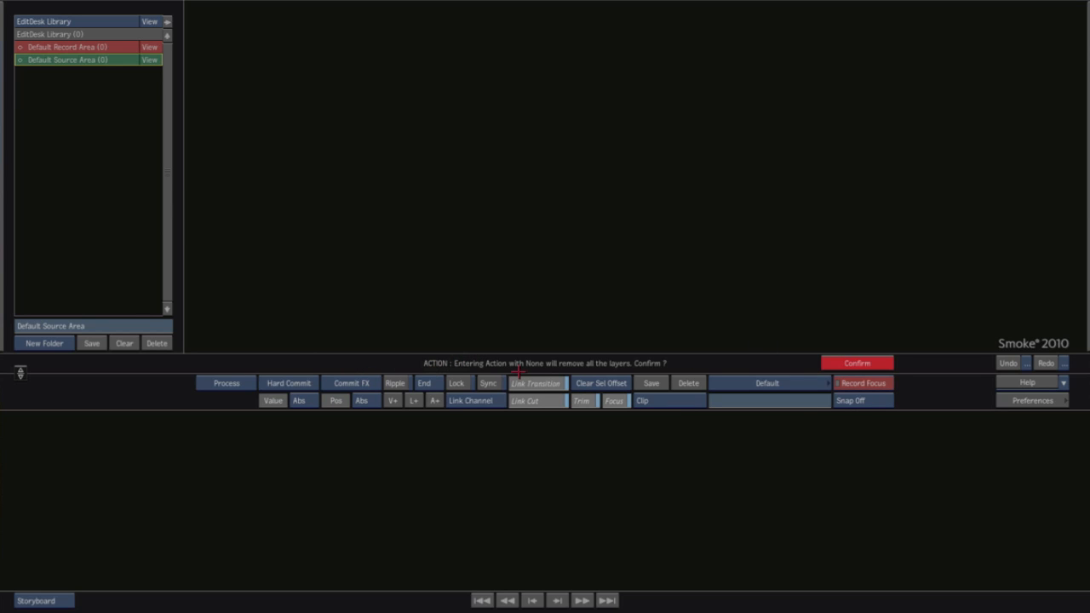
mouse_move(678, 362)
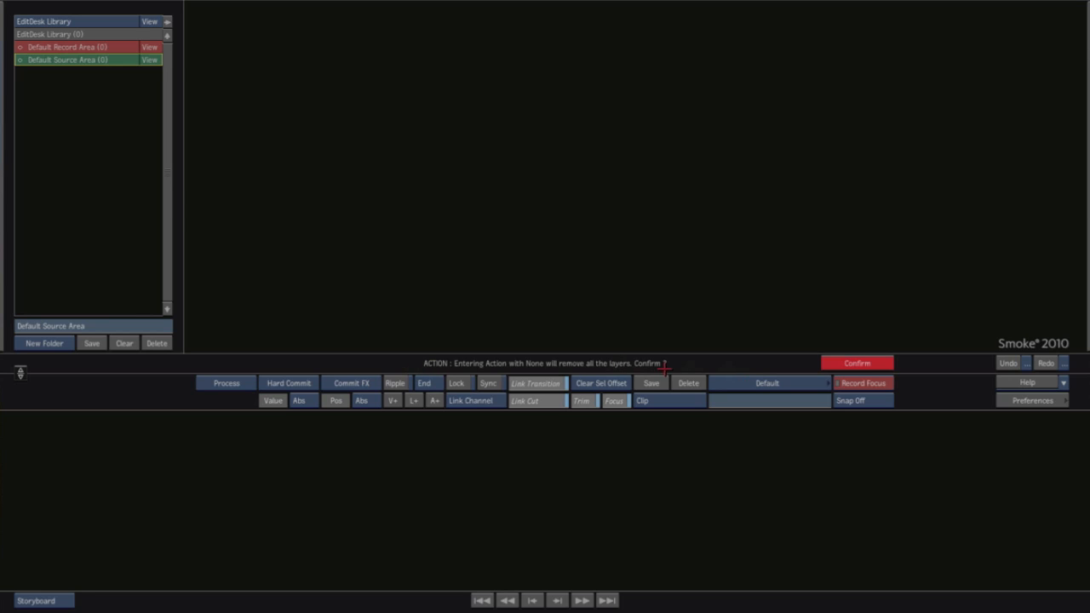
Confirm entering Action with None, clearing all layers to leave only the default camera
click(857, 362)
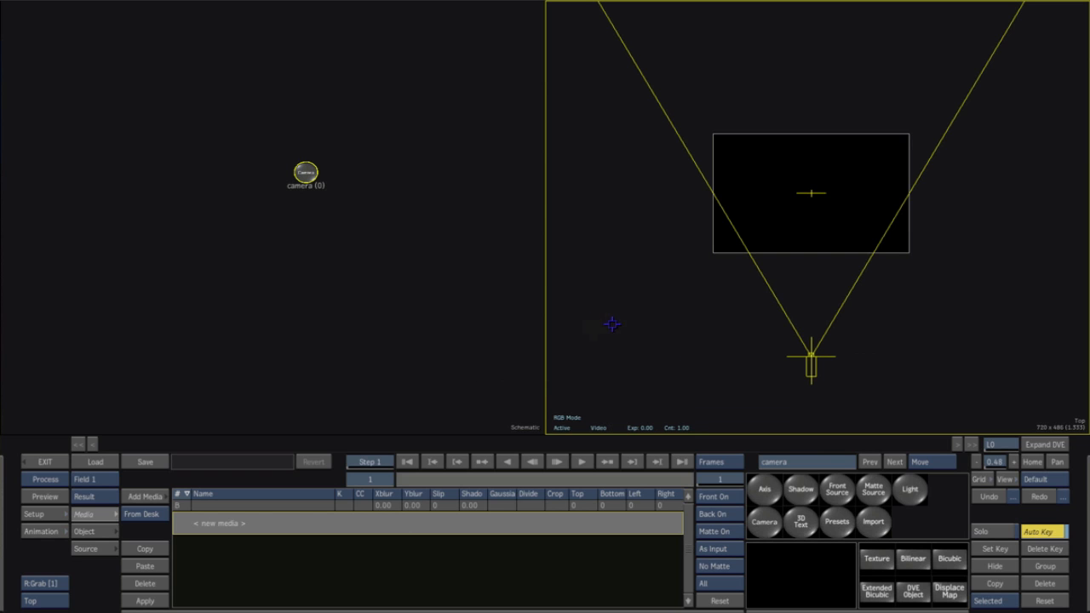
mouse_move(712, 392)
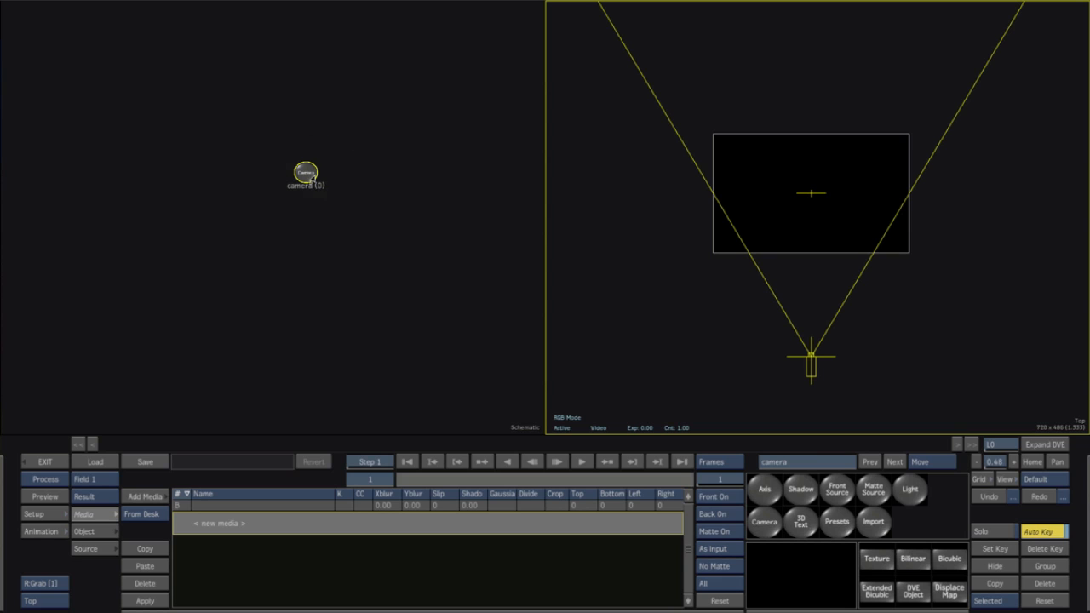
drag(305, 172, 269, 205)
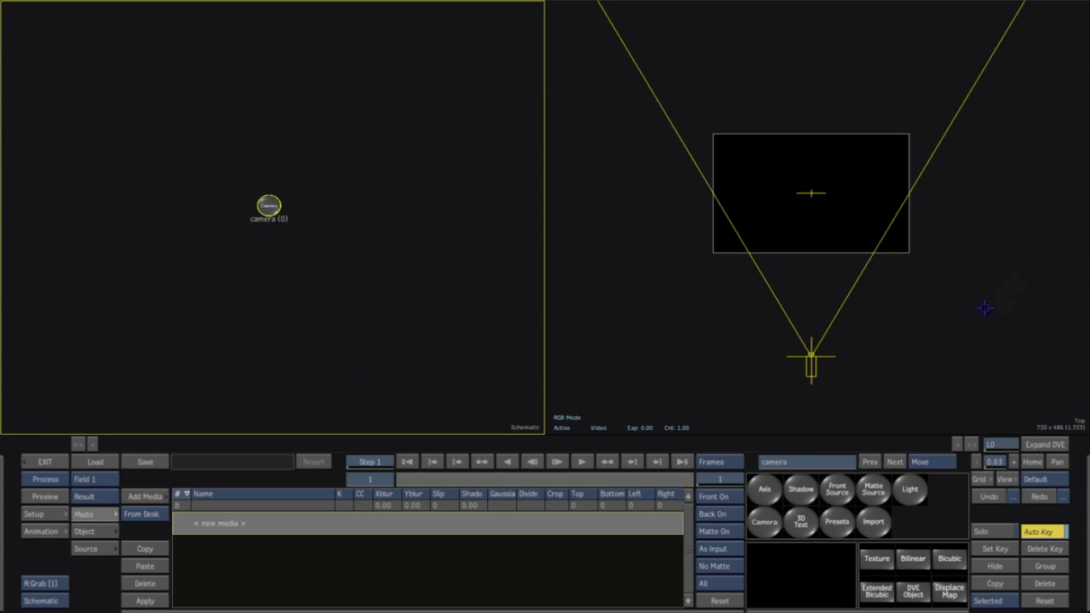
mouse_move(497, 368)
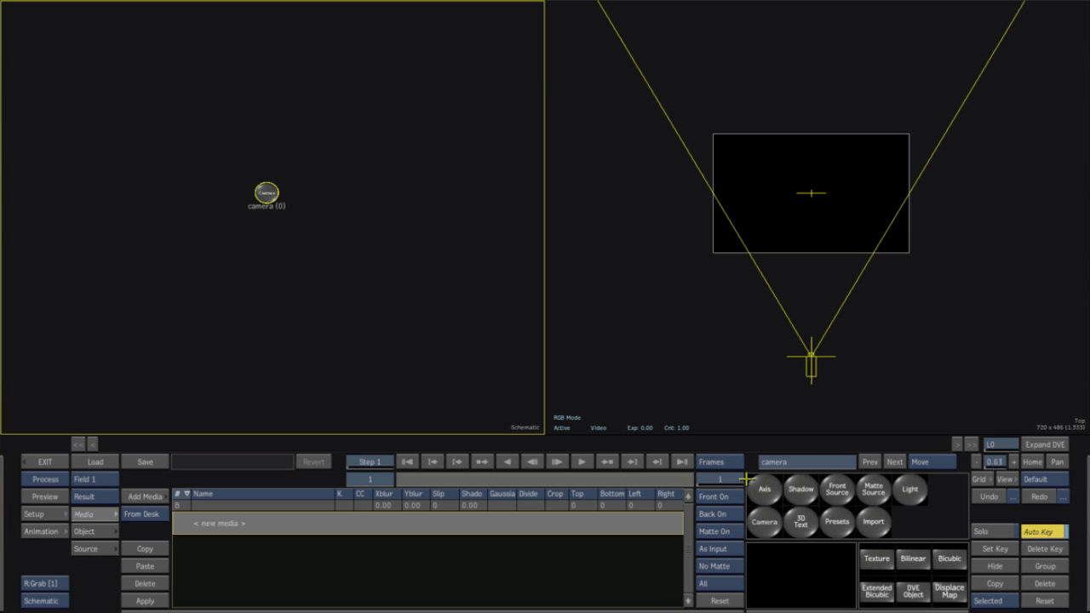
mouse_move(58, 466)
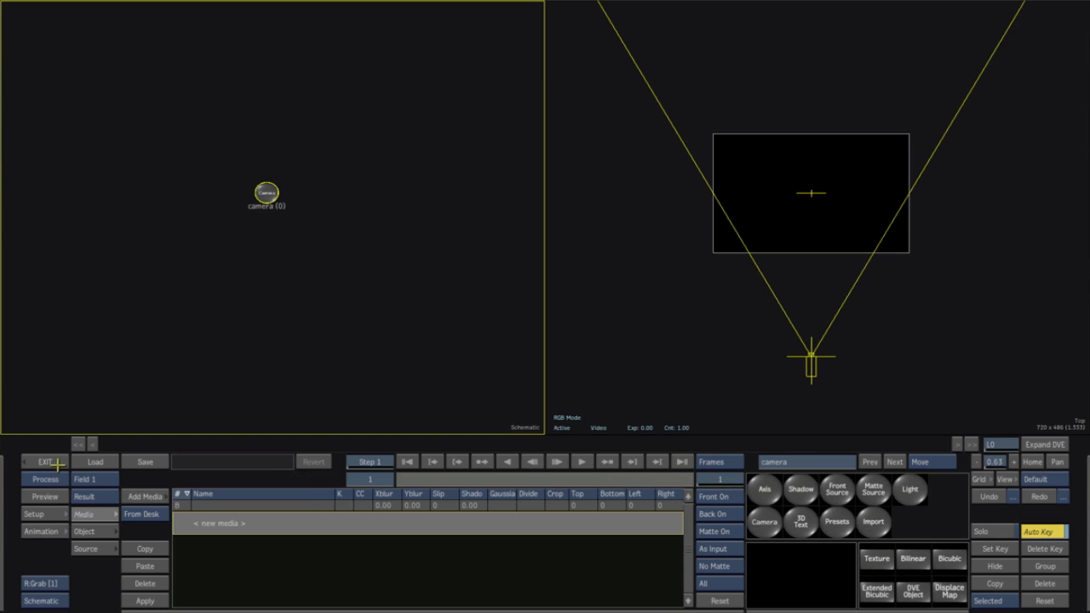
Load the smokeys_logo file into Action using the Photoshop layered import format
click(718, 461)
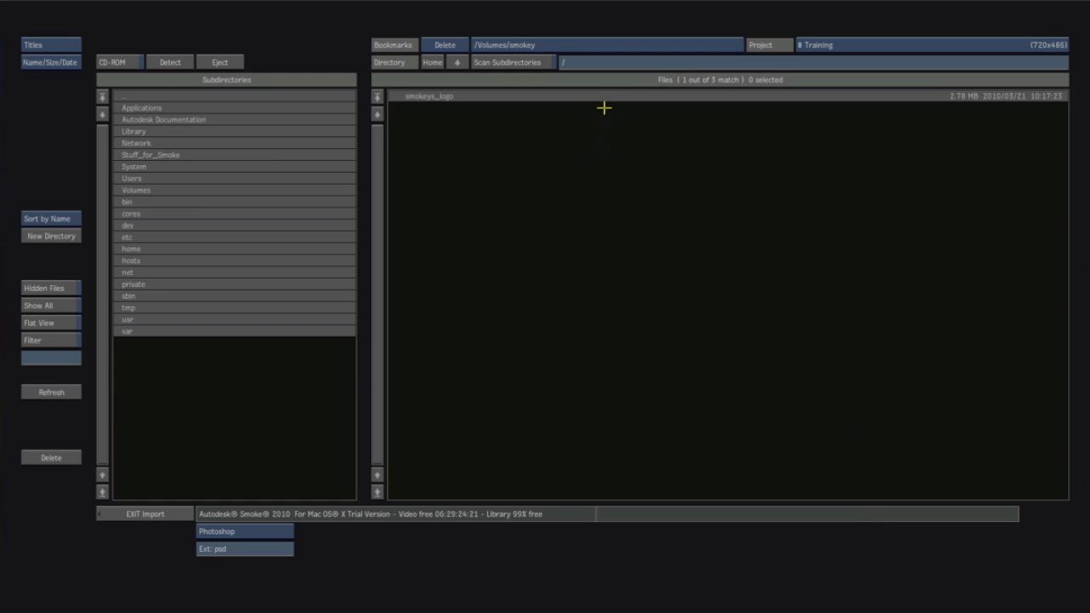
mouse_move(576, 417)
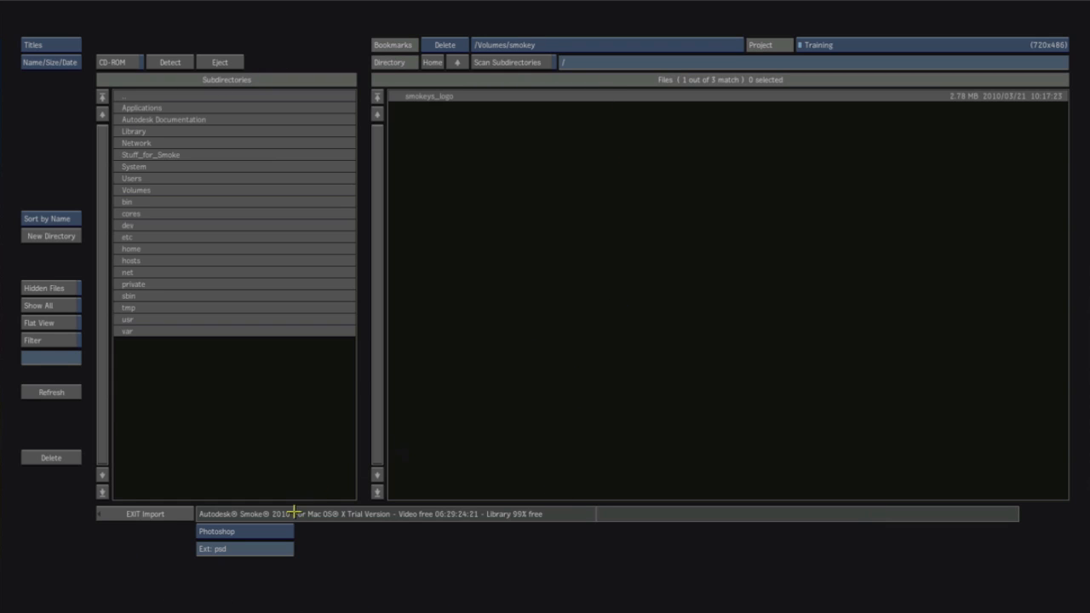
click(243, 531)
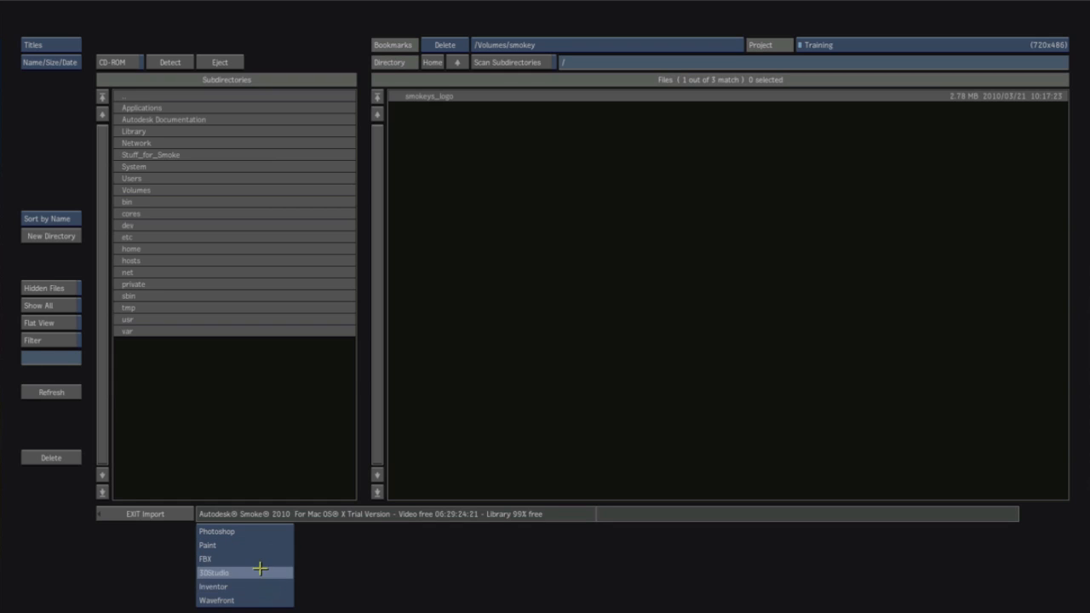
mouse_move(262, 586)
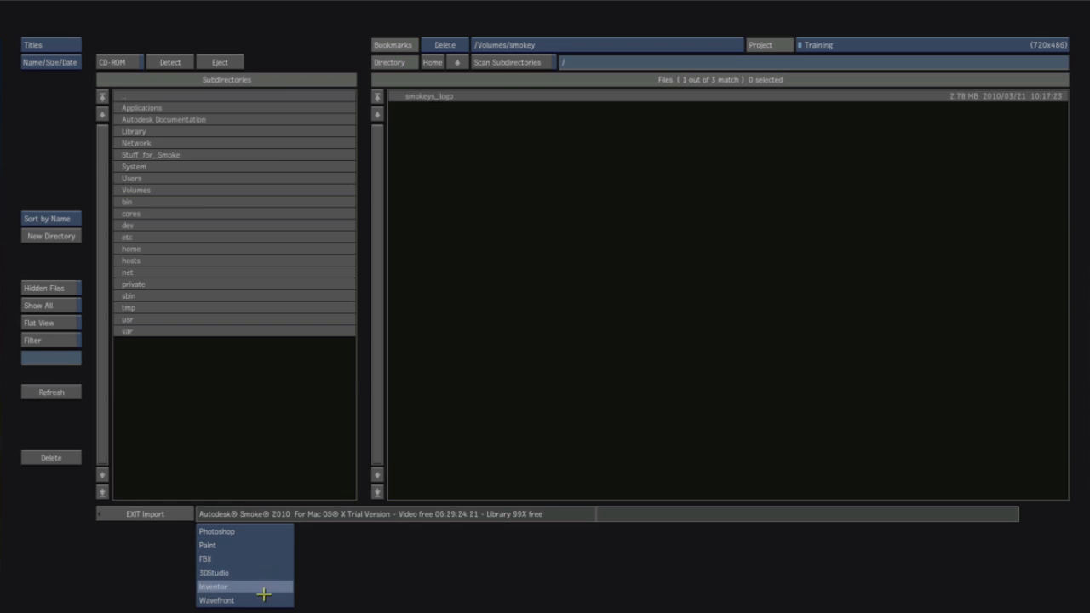
mouse_move(256, 573)
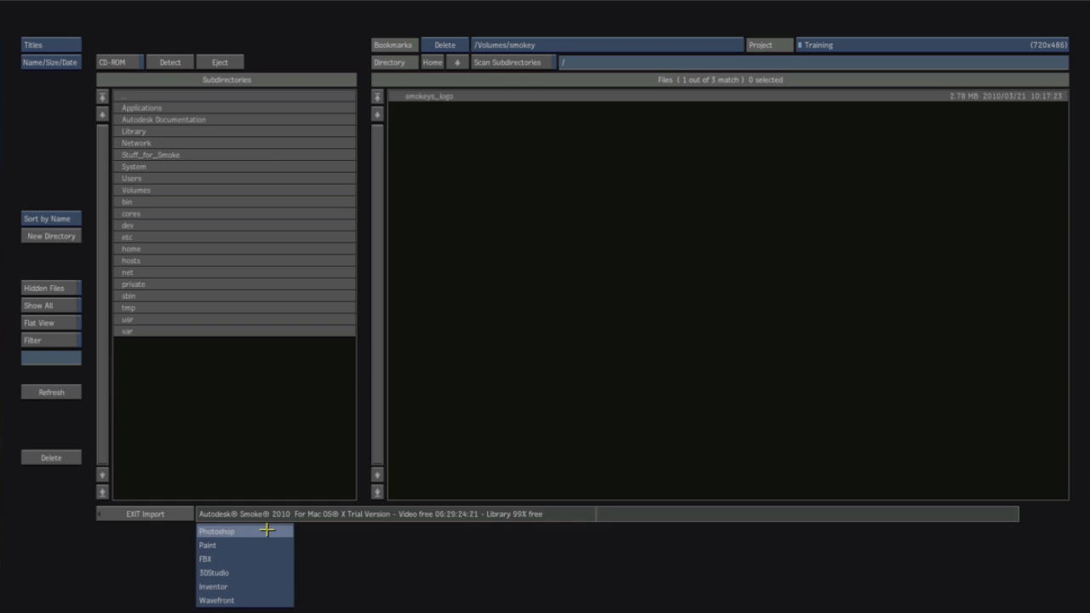
click(217, 532)
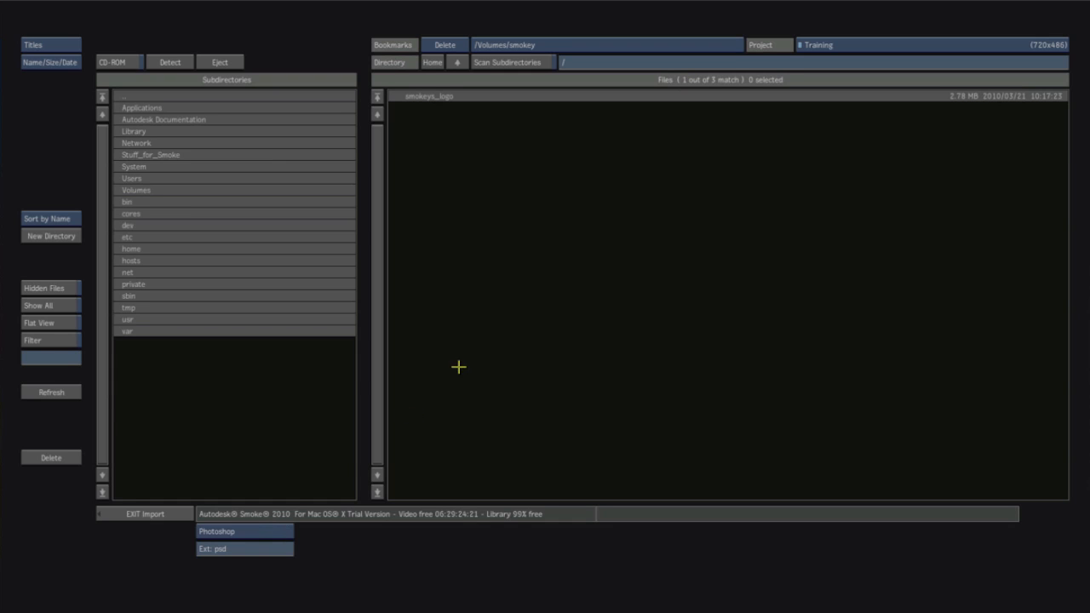
click(429, 95)
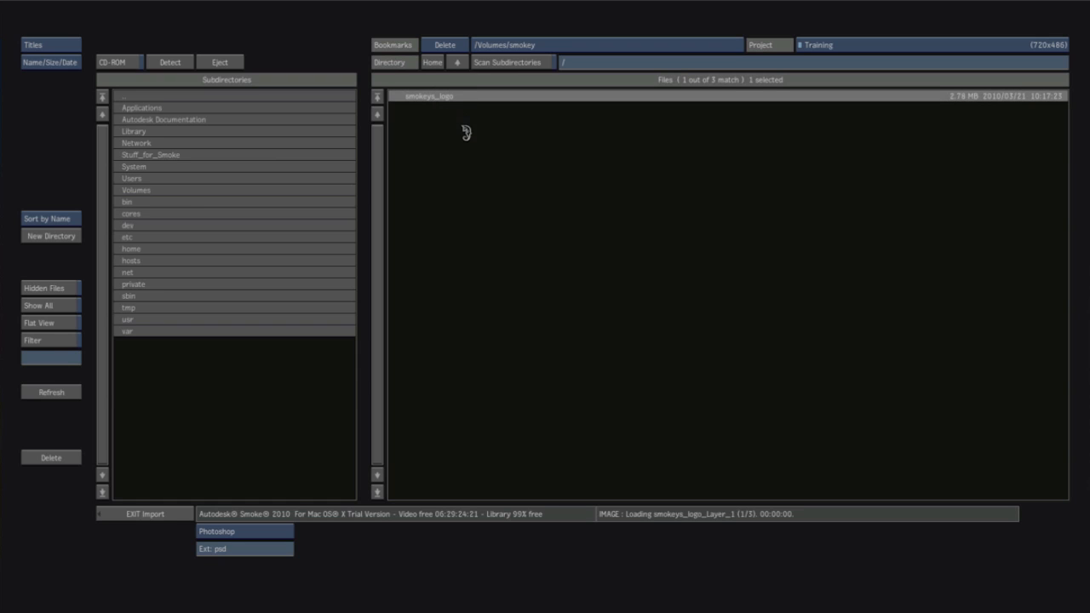
mouse_move(668, 499)
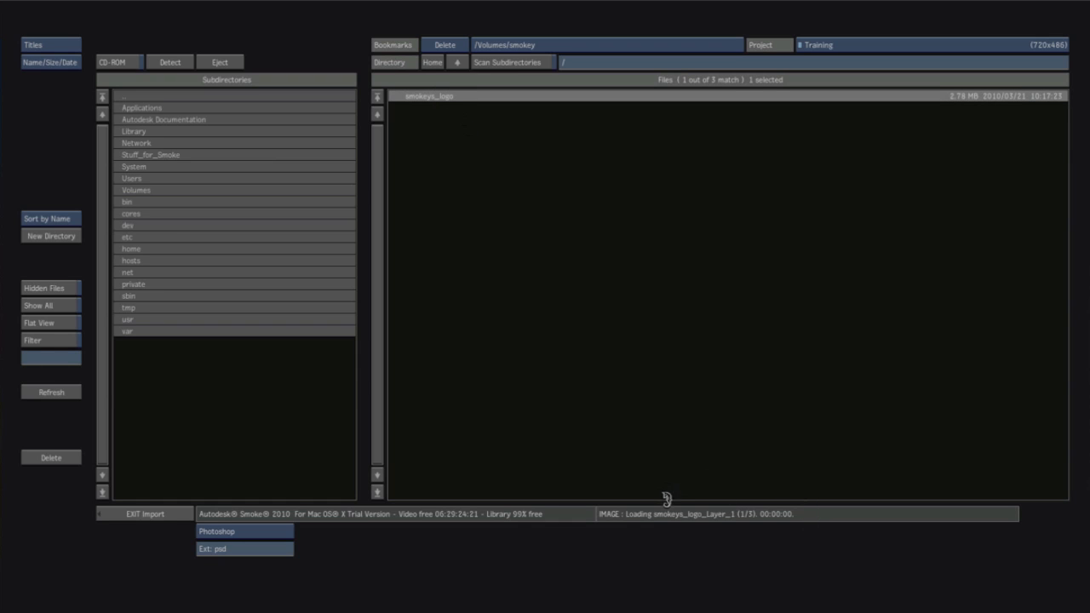
mouse_move(674, 498)
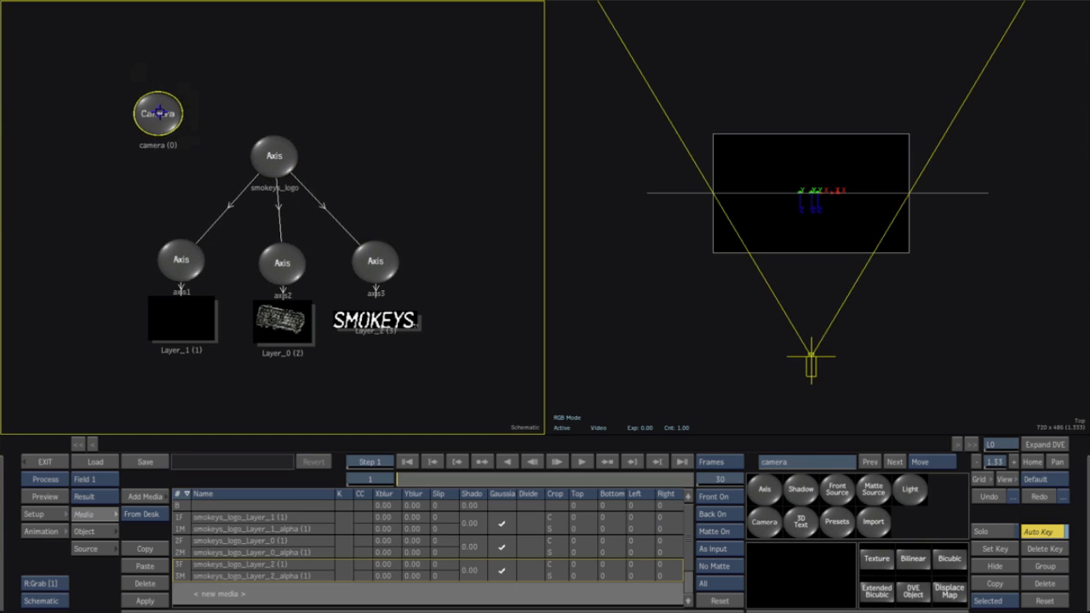
Reposition the camera node in the schematic beside the imported logo layer axes
drag(156, 112, 133, 133)
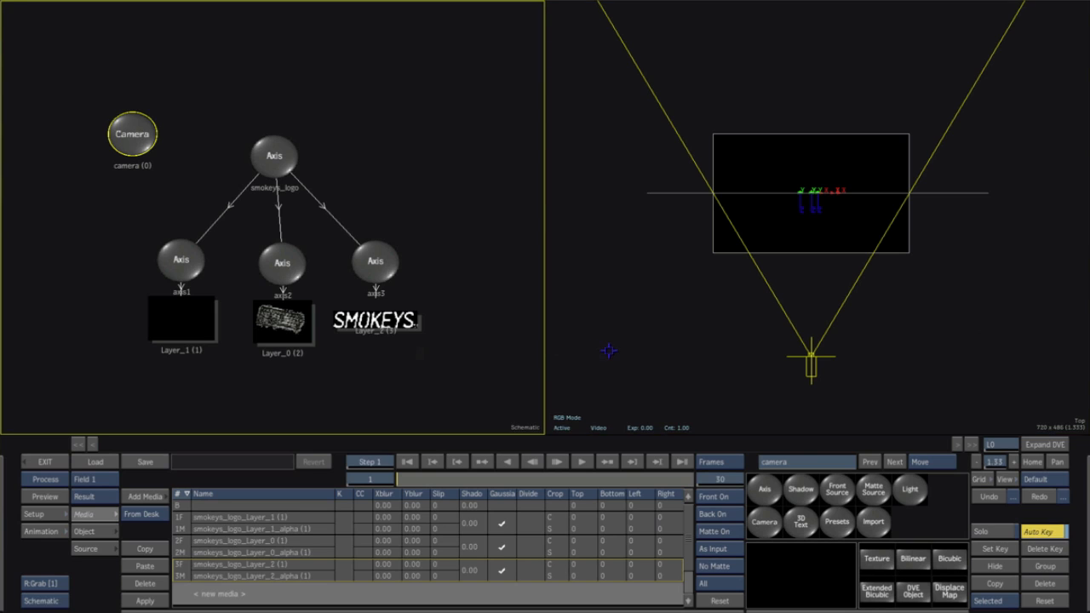
mouse_move(617, 357)
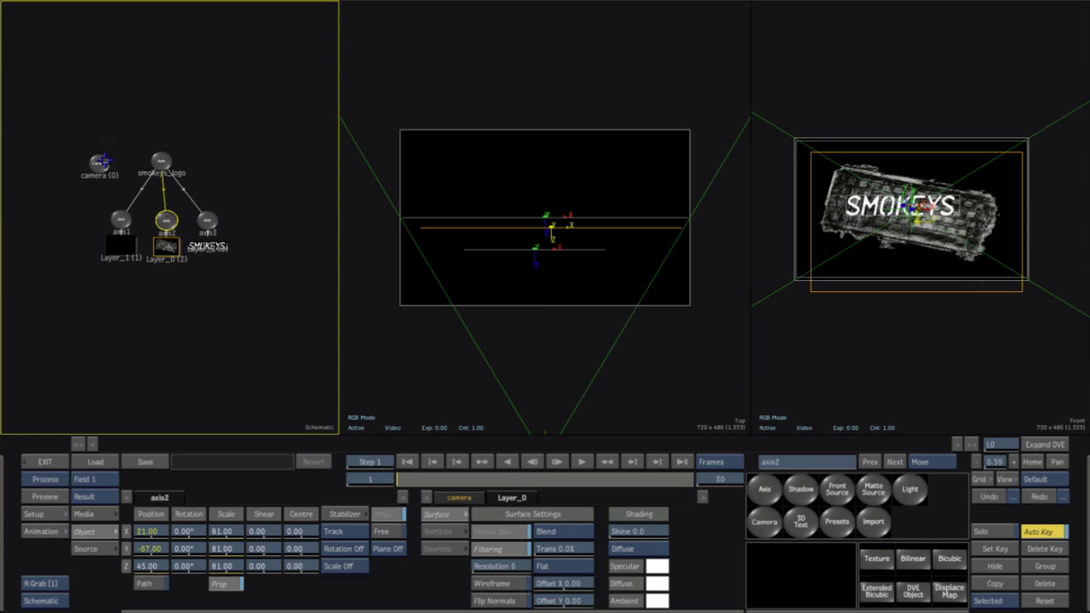
Select the camera and drag it toward the SMOKEYS logo in the Top view
click(95, 164)
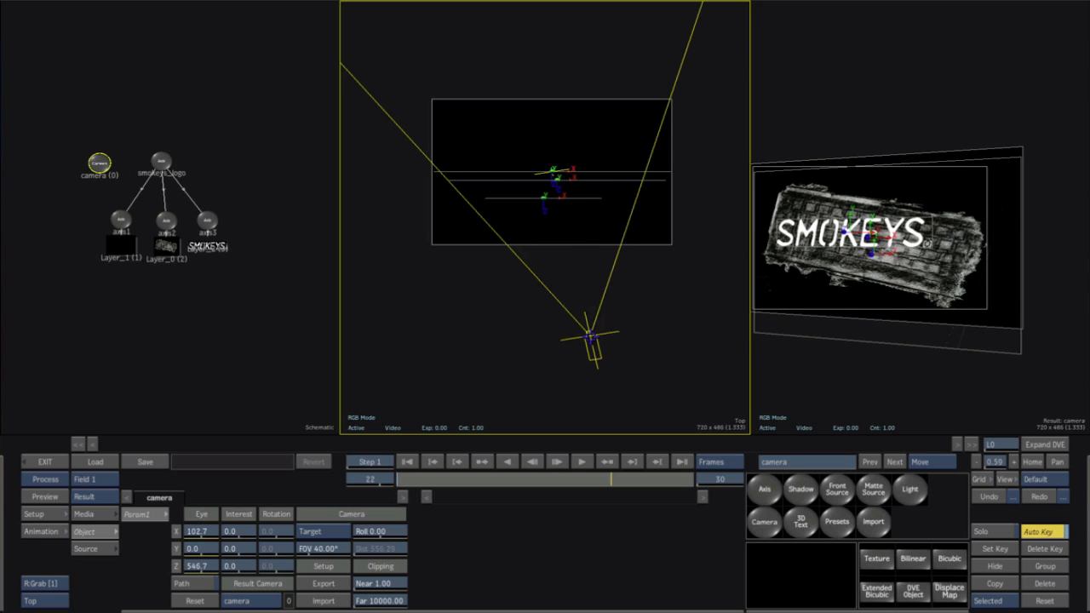
drag(593, 339, 541, 303)
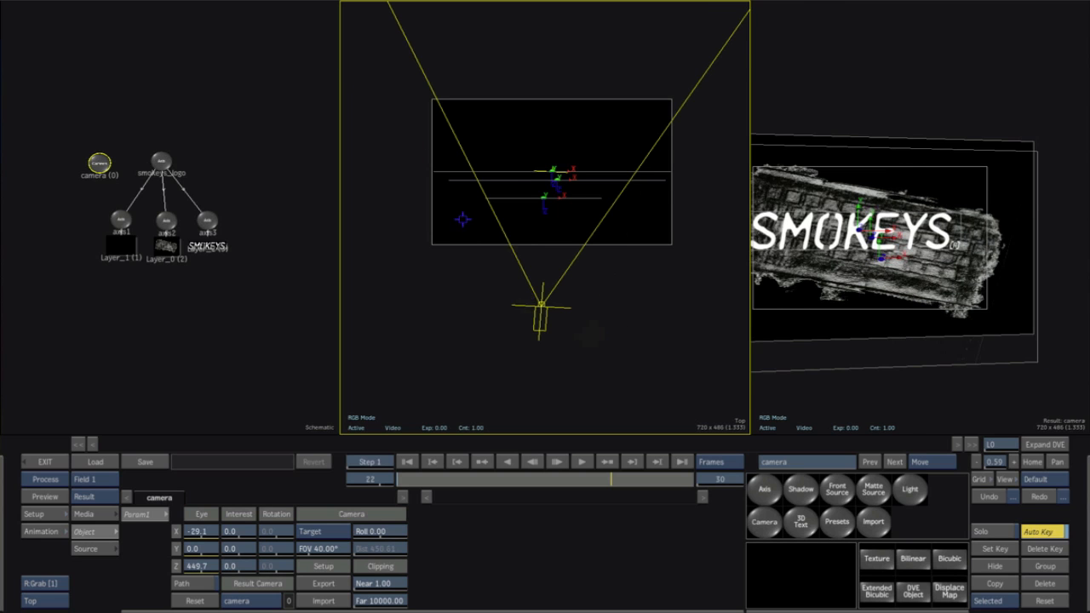